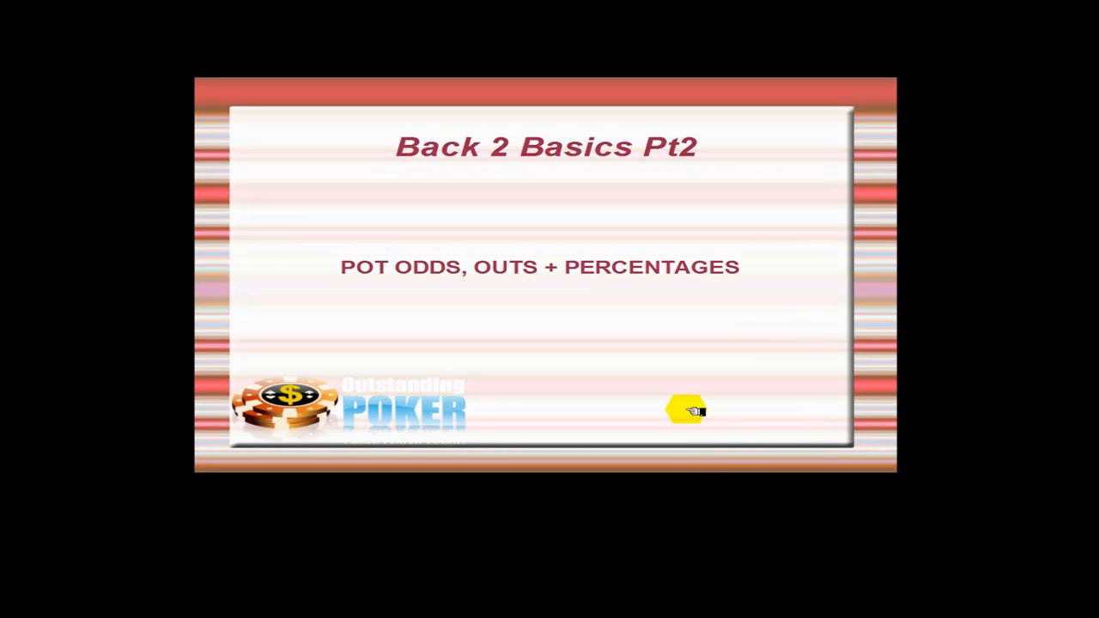
- Advance to the overview slide listing pot odds, outs, effective odds and implied odds
click(683, 409)
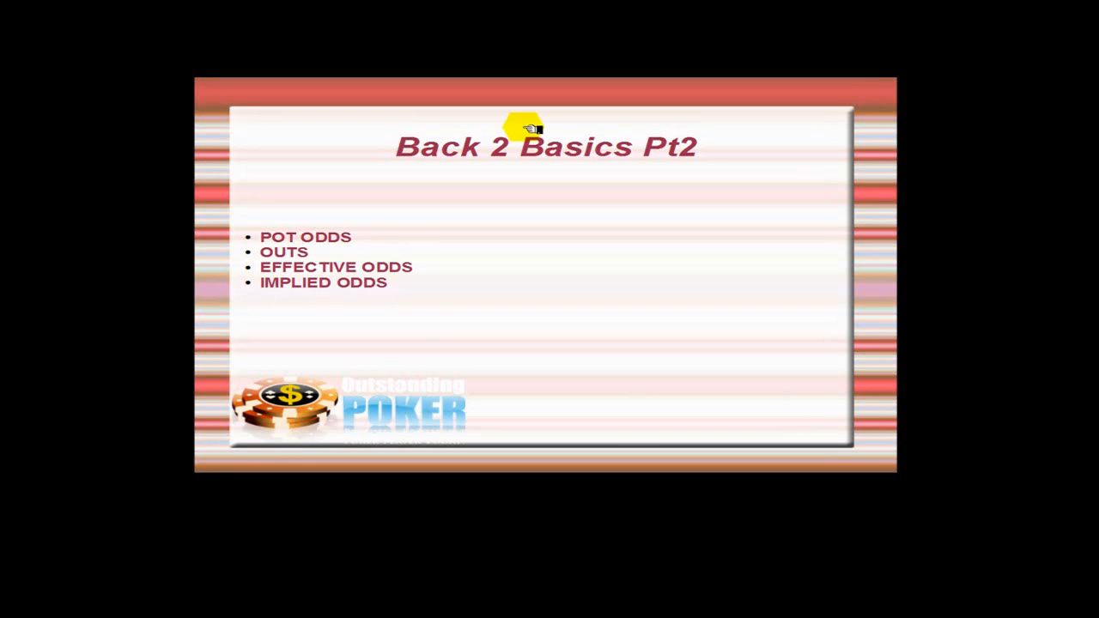
mouse_move(357, 237)
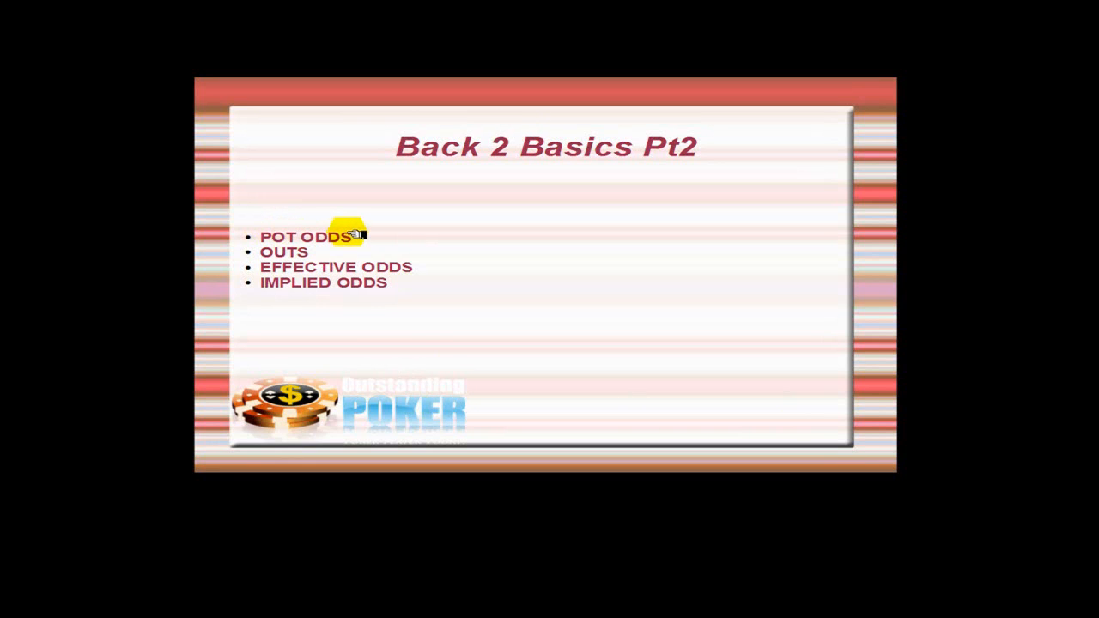
mouse_move(317, 256)
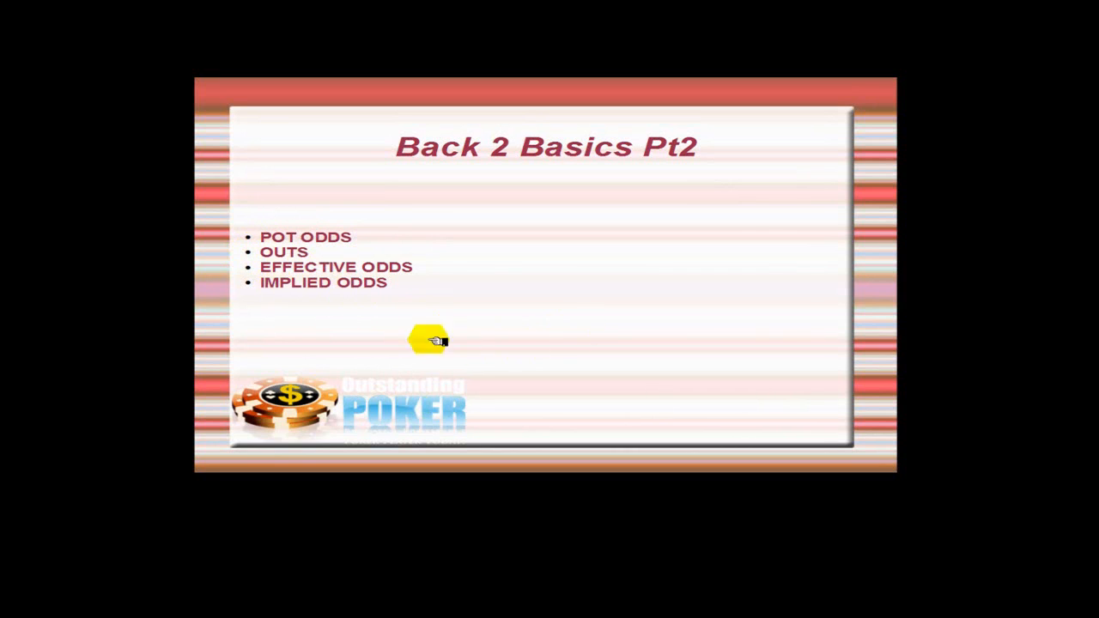
mouse_move(291, 300)
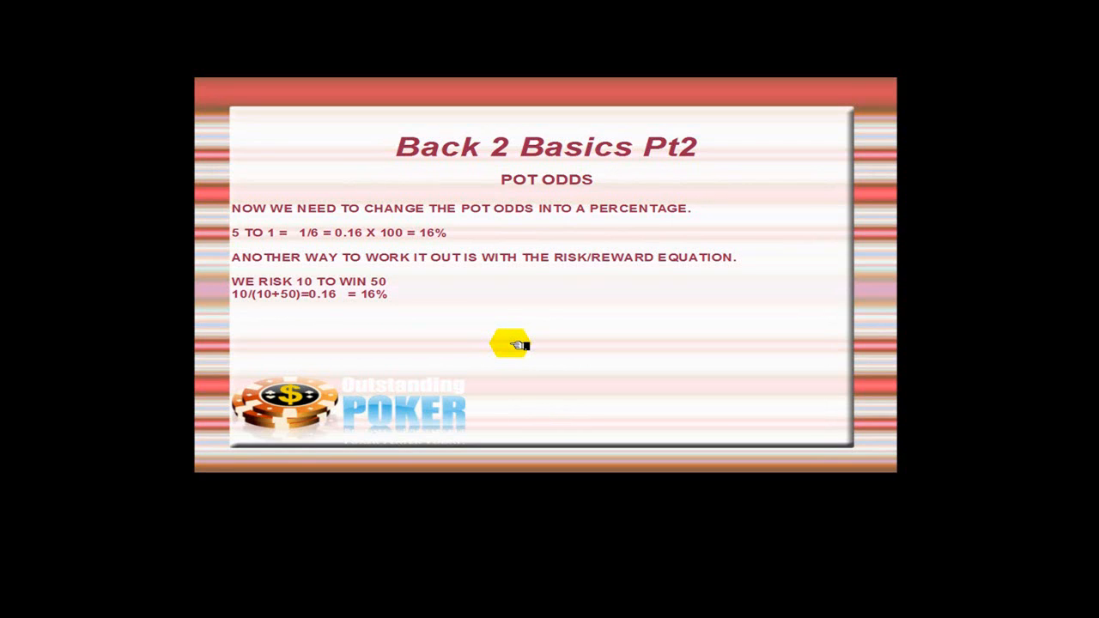
mouse_move(460, 233)
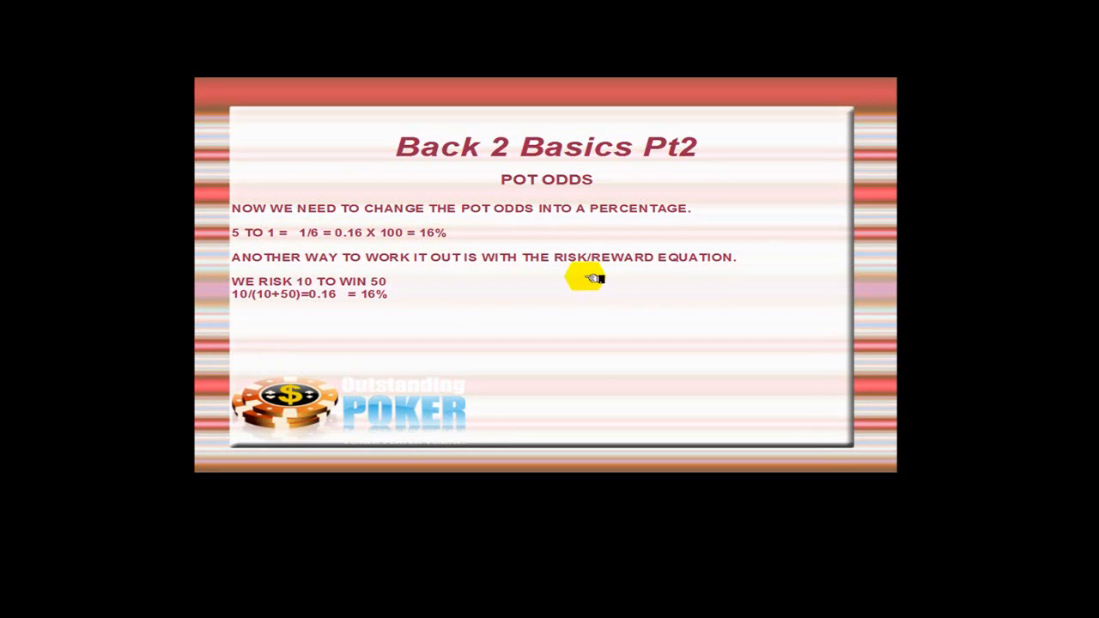
mouse_move(412, 295)
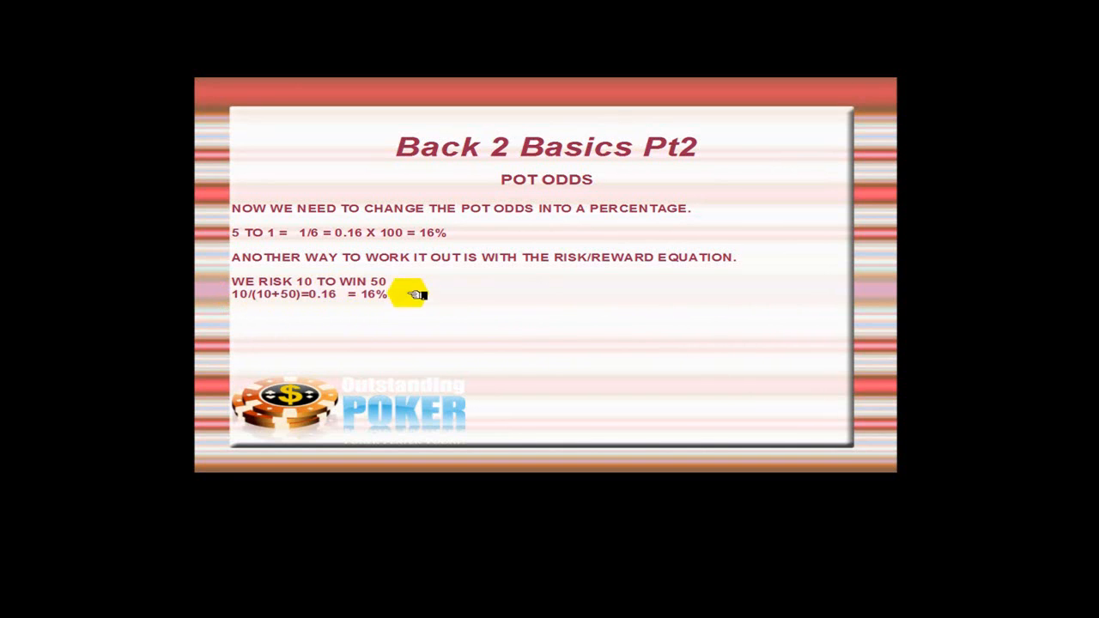
mouse_move(484, 320)
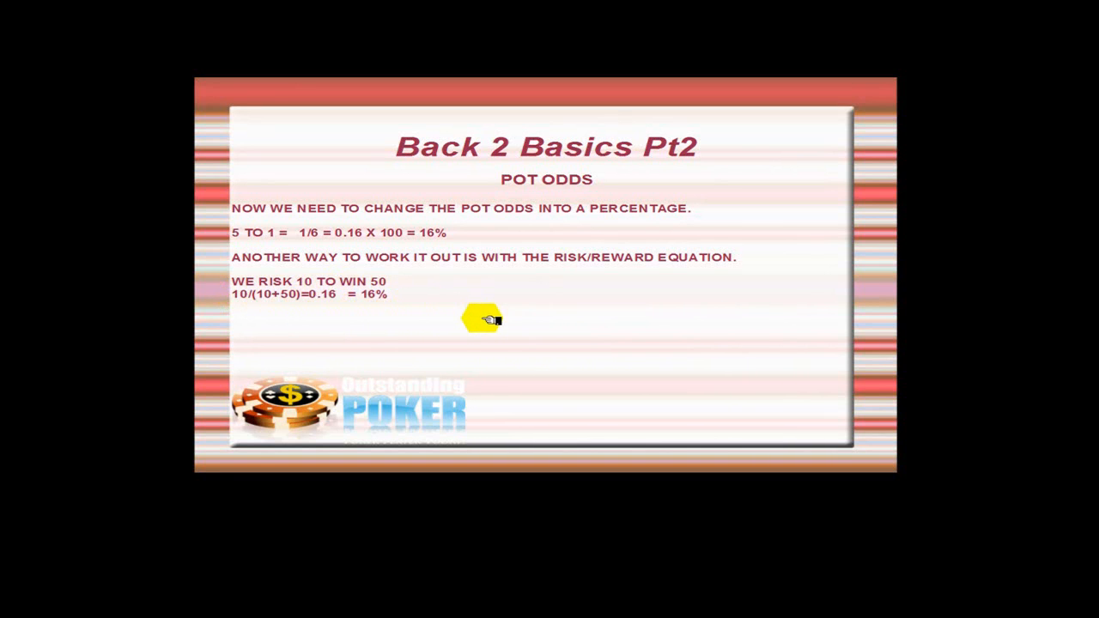
mouse_move(472, 261)
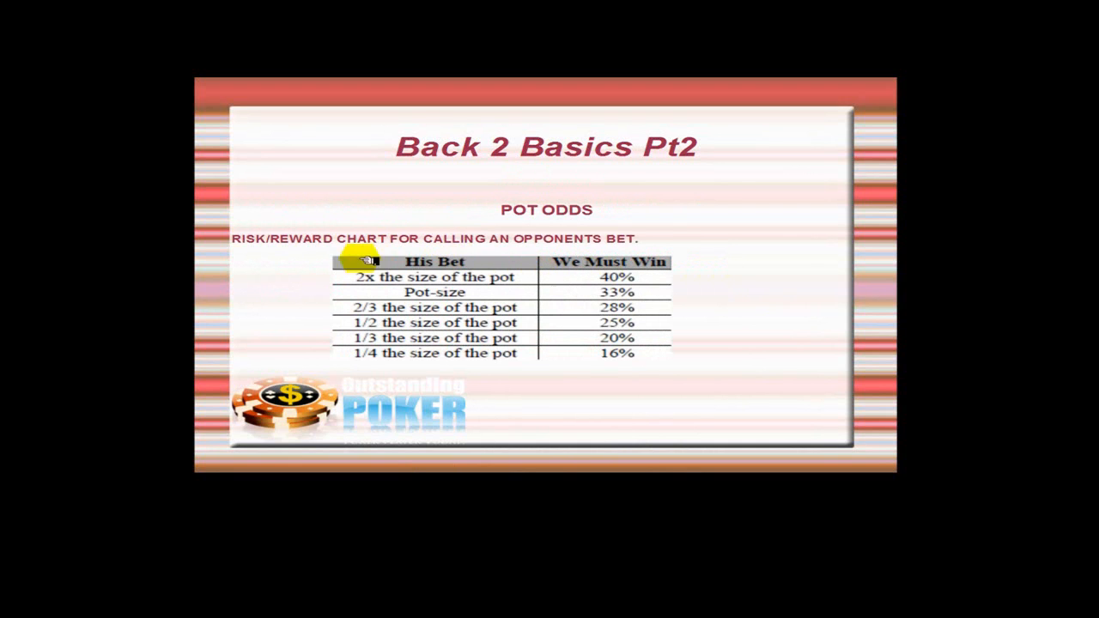
mouse_move(322, 221)
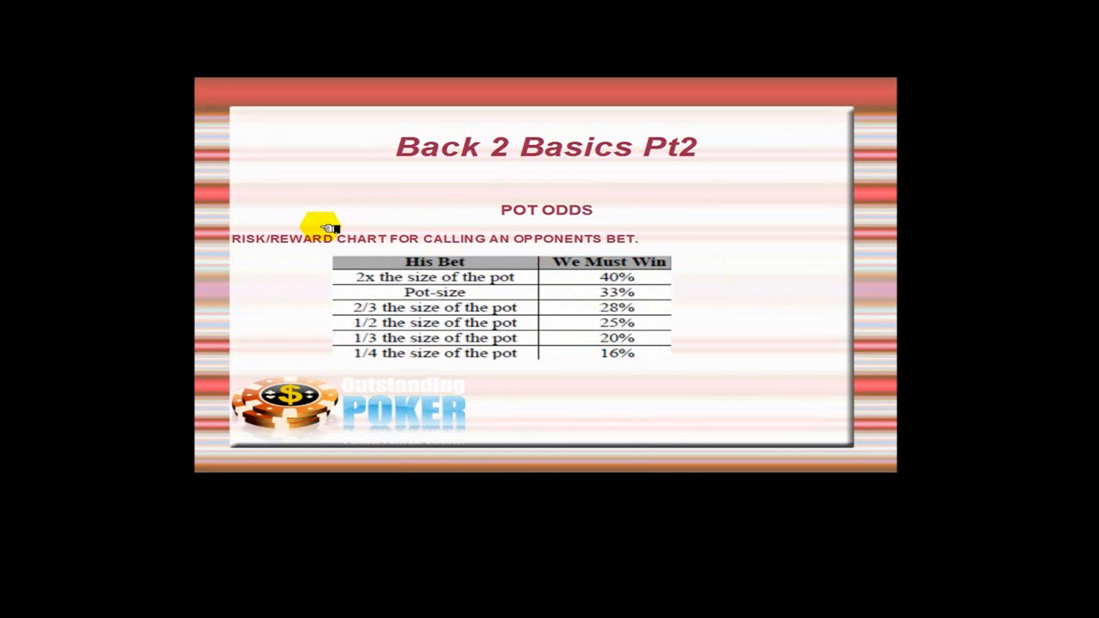
mouse_move(528, 376)
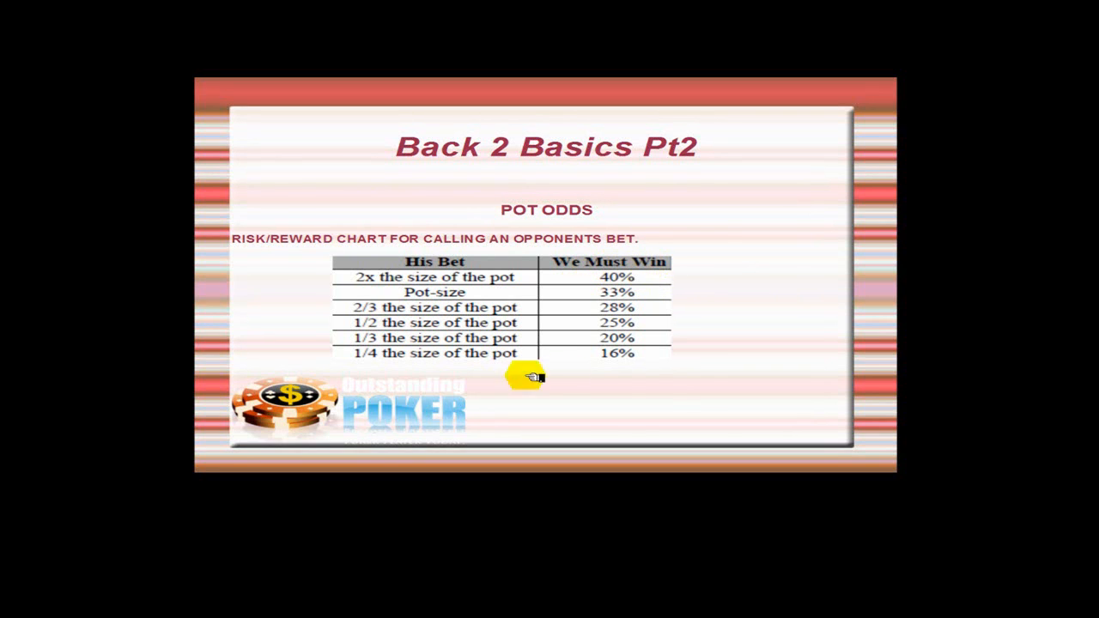
mouse_move(712, 249)
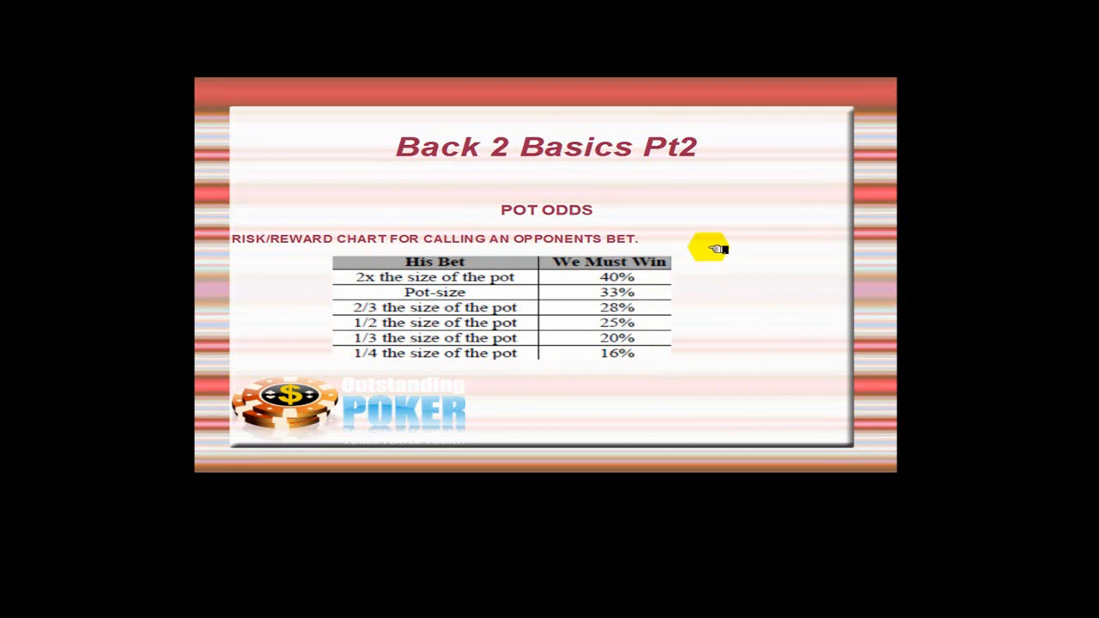
mouse_move(747, 240)
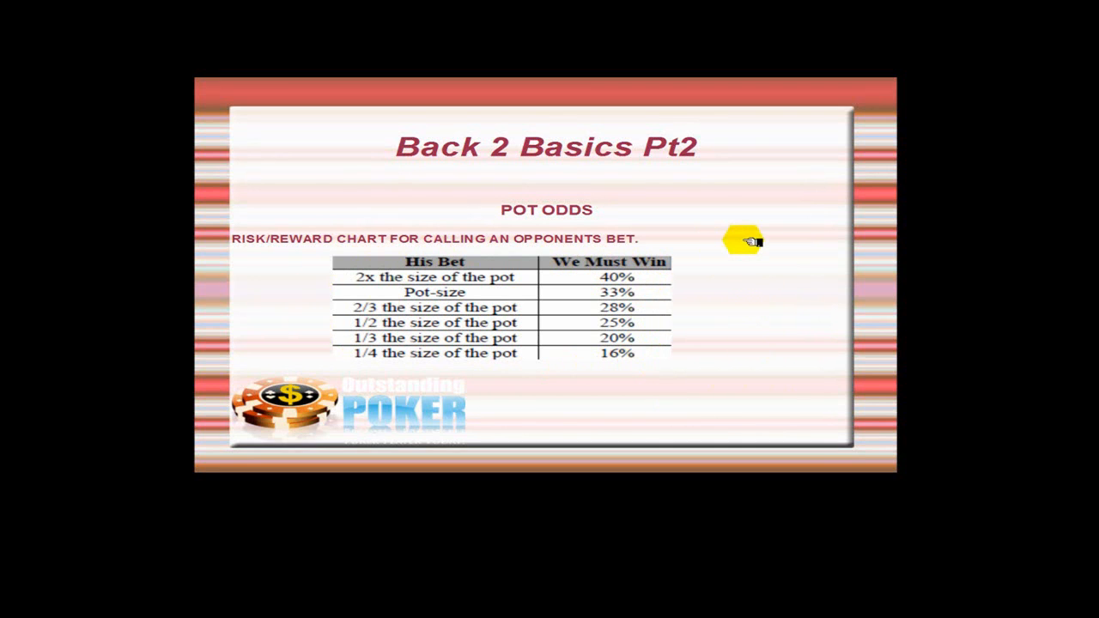
mouse_move(553, 350)
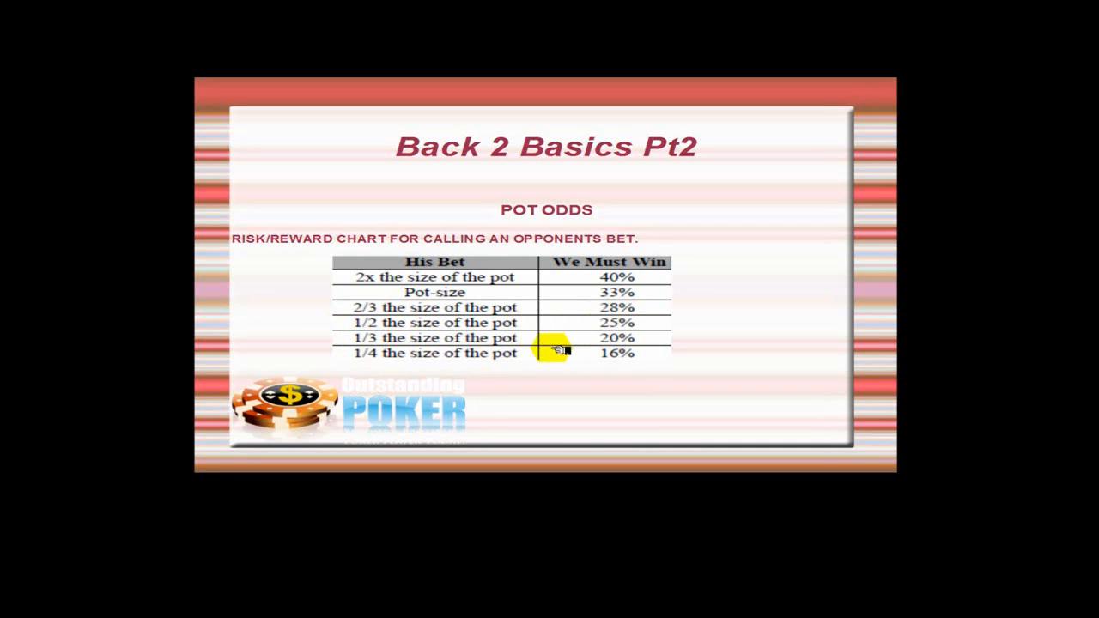
mouse_move(615, 361)
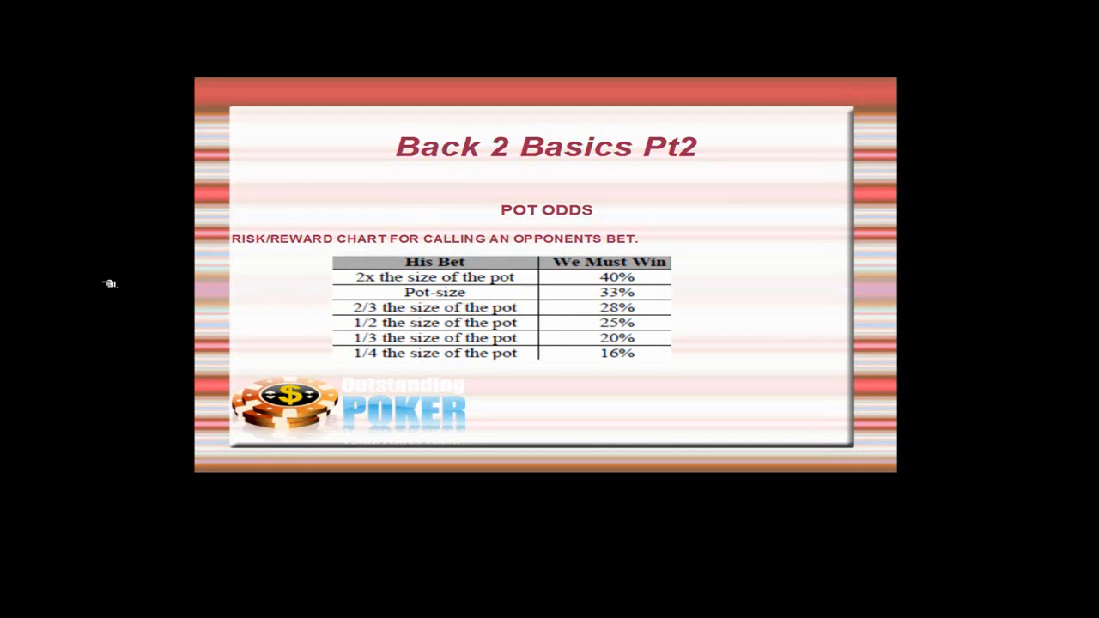
mouse_move(762, 227)
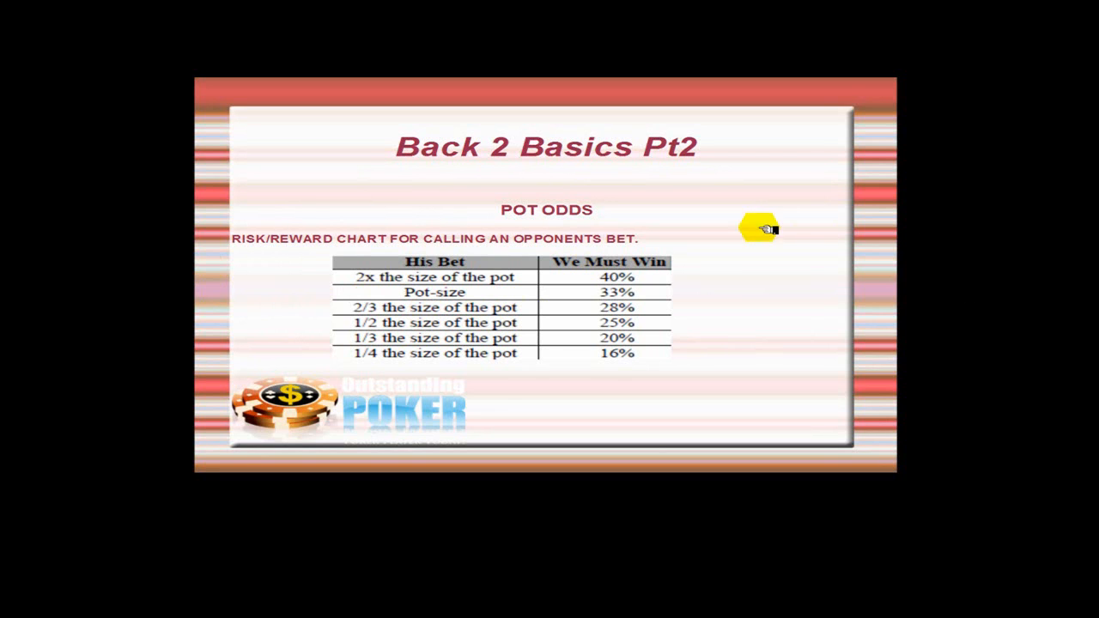